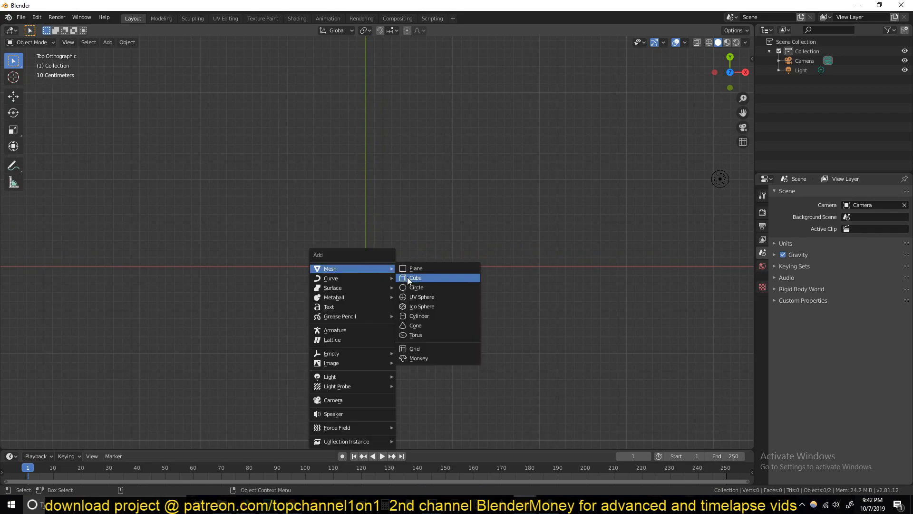
# Step: Add a 6-vertex circle and fill it into a flat hexagonal face
pyautogui.click(415, 287)
pyautogui.write('6')
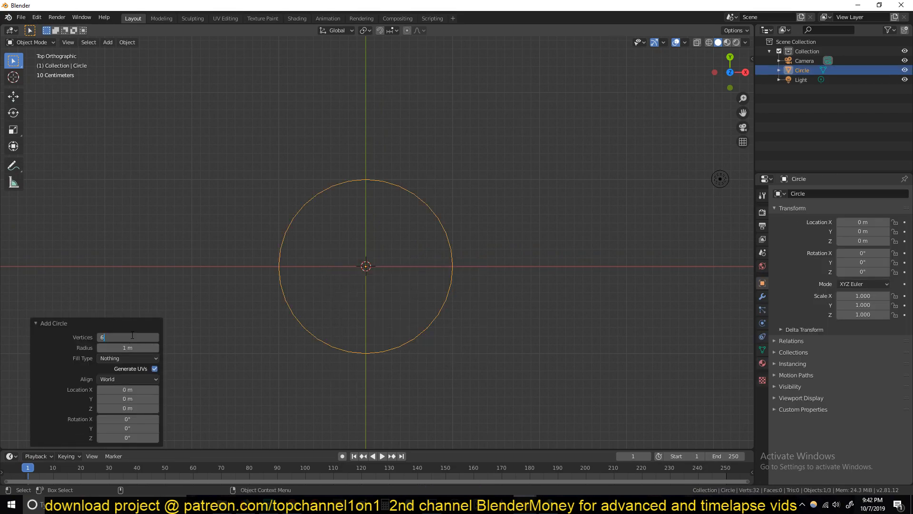
pyautogui.press('Tab')
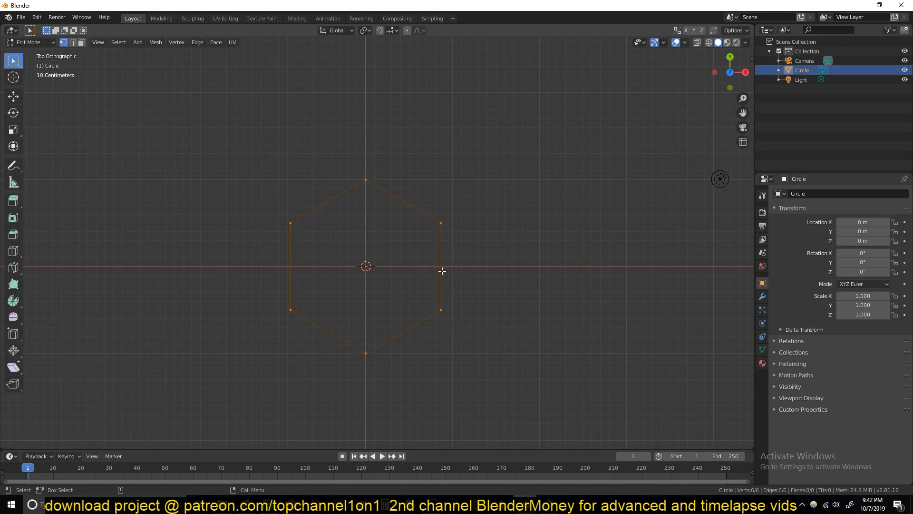
pyautogui.press('Tab')
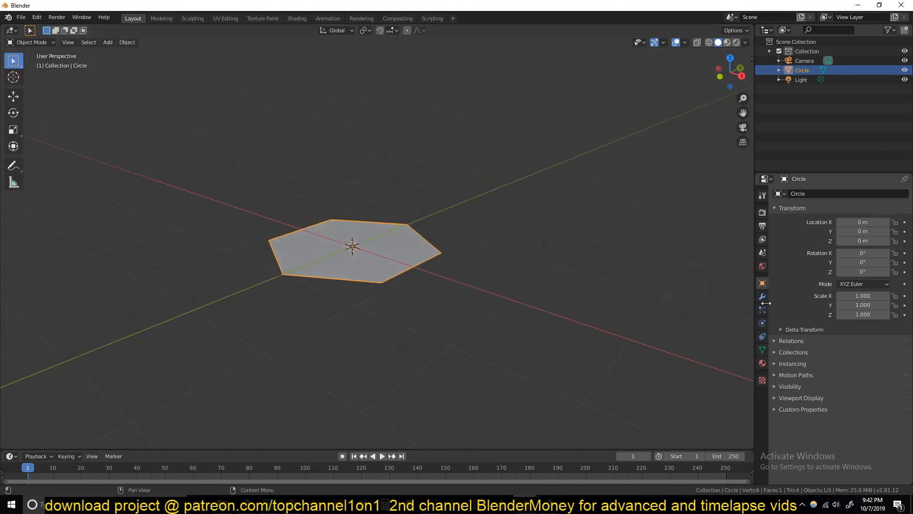
# Step: Add Solidify and Bevel modifiers to the hexagon tile
pyautogui.click(762, 296)
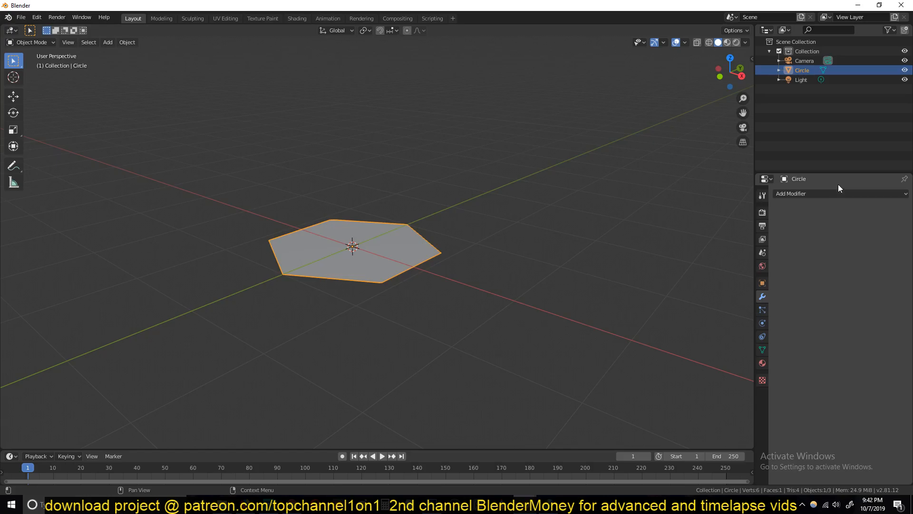
pyautogui.click(815, 194)
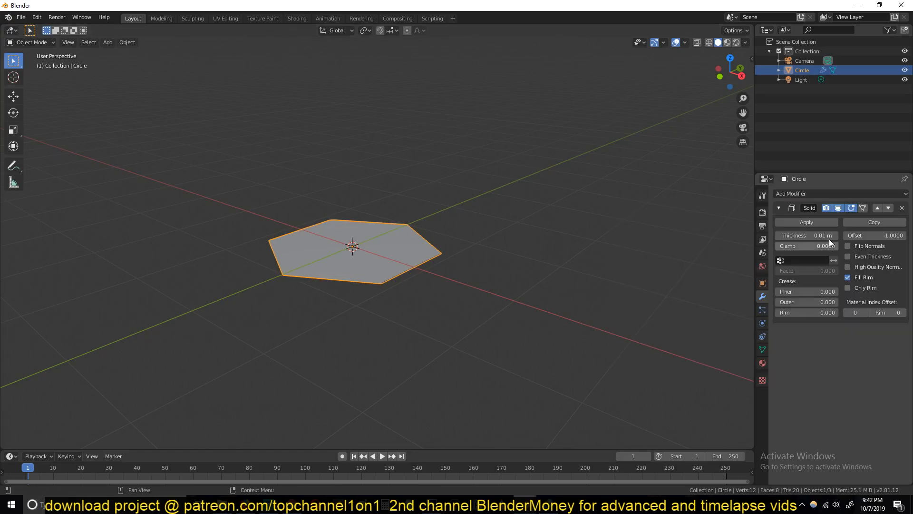
pyautogui.click(815, 194)
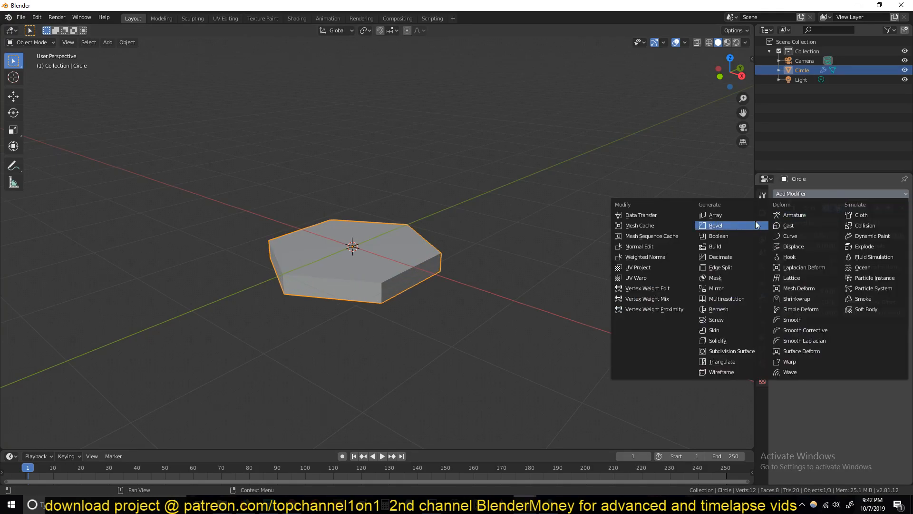
pyautogui.click(716, 225)
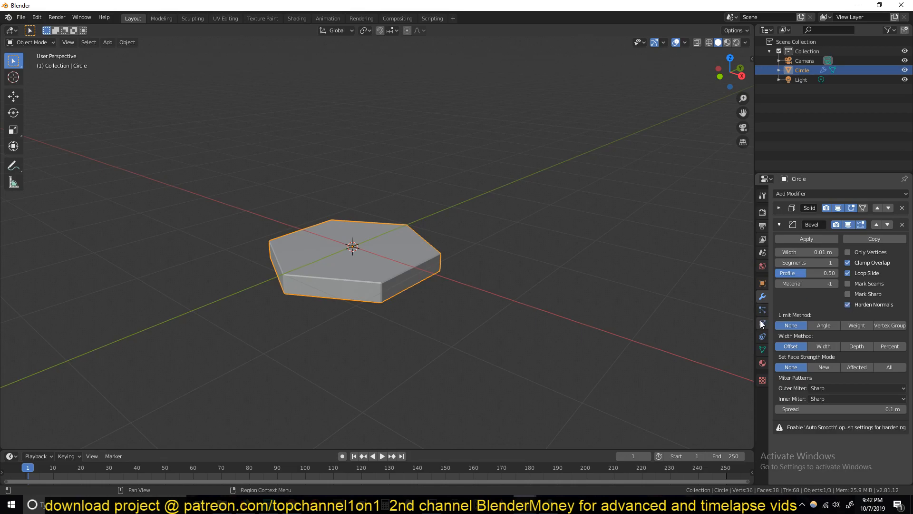
# Step: Enable Auto Smooth under Normals in the tile's Object Data properties
pyautogui.click(762, 349)
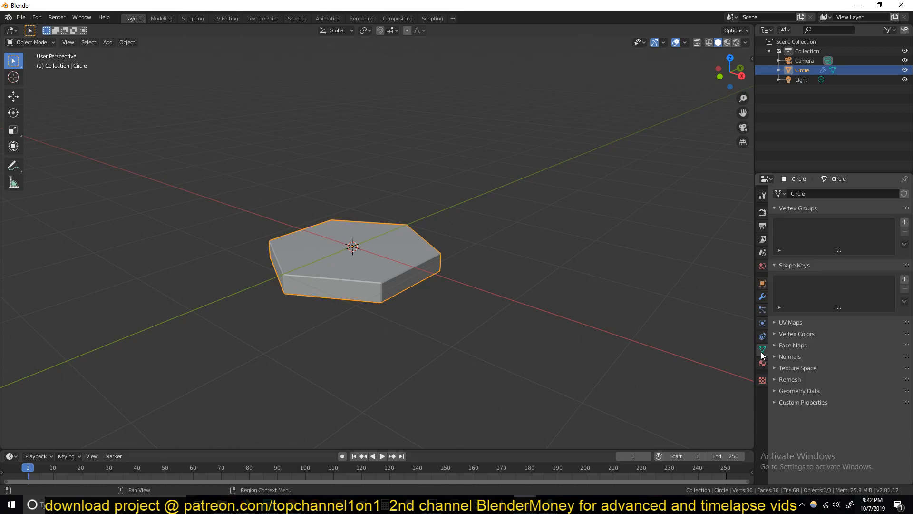
pyautogui.click(789, 356)
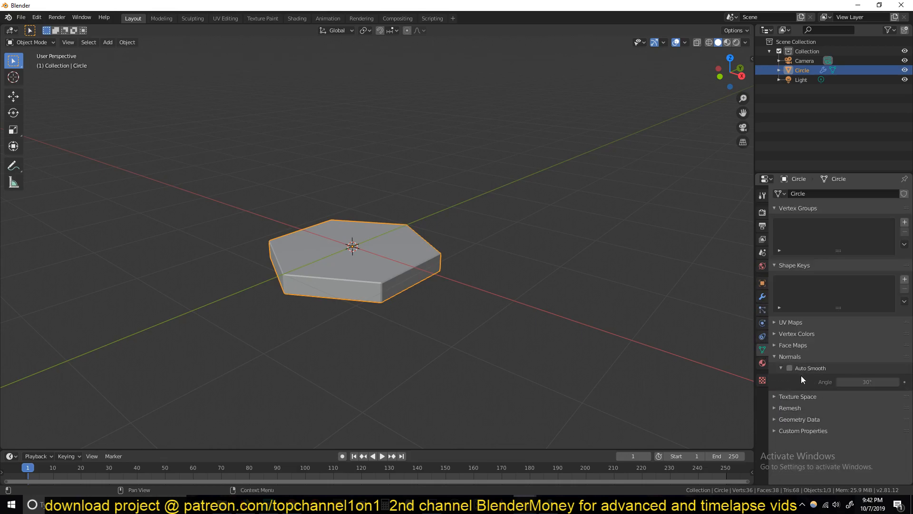
pyautogui.click(744, 42)
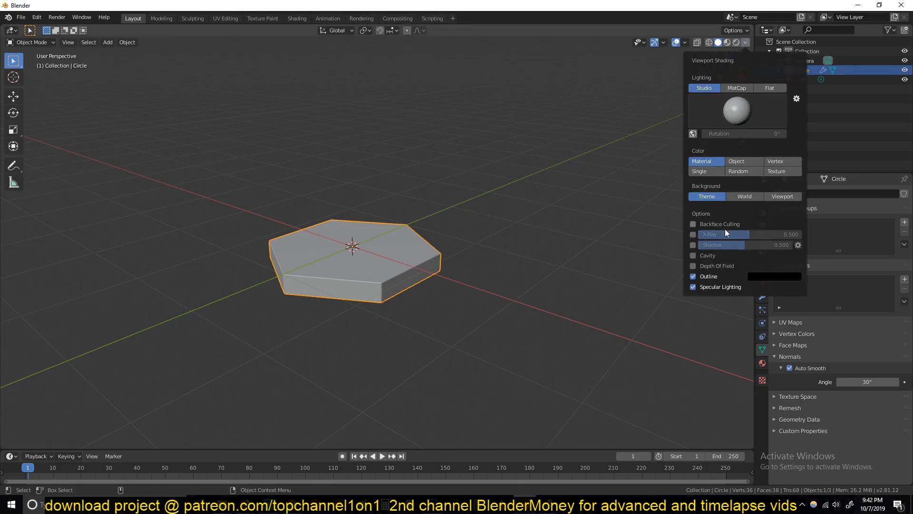
pyautogui.click(411, 266)
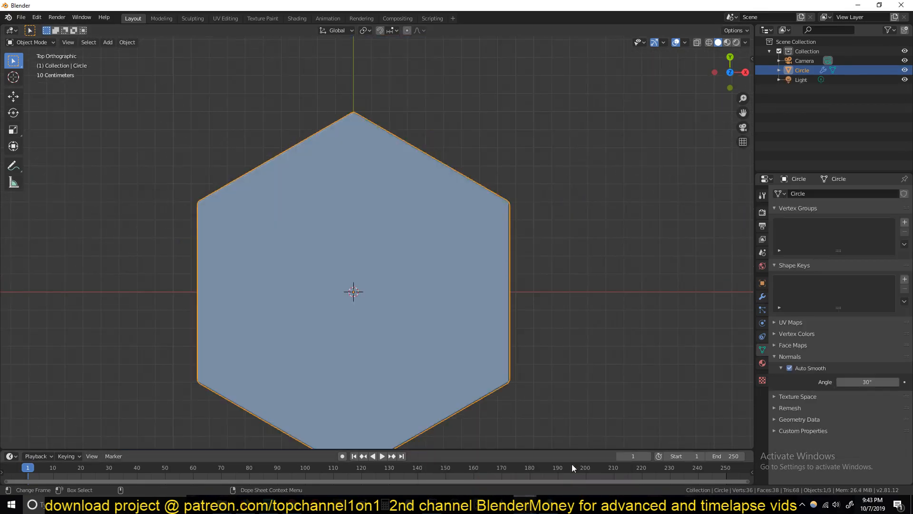
# Step: Add an Array modifier, set its count, and duplicate it to stack rows
pyautogui.click(762, 296)
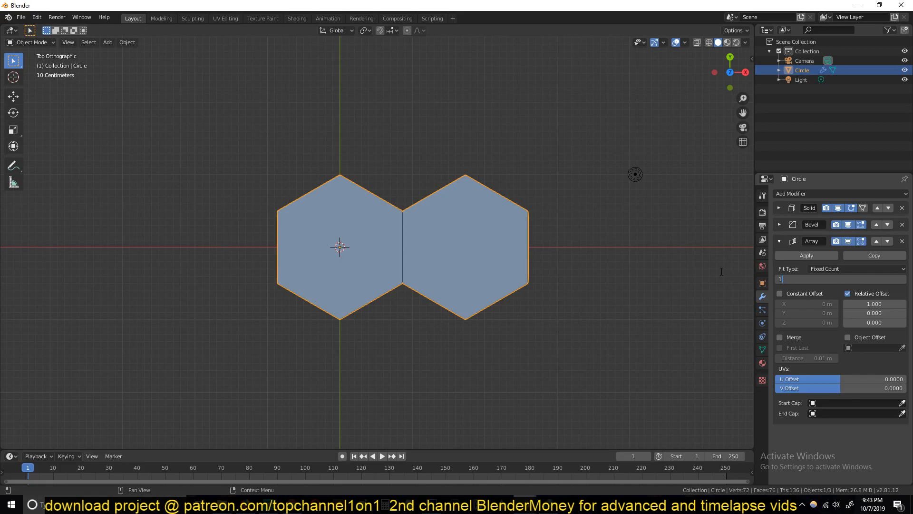
pyautogui.write('12')
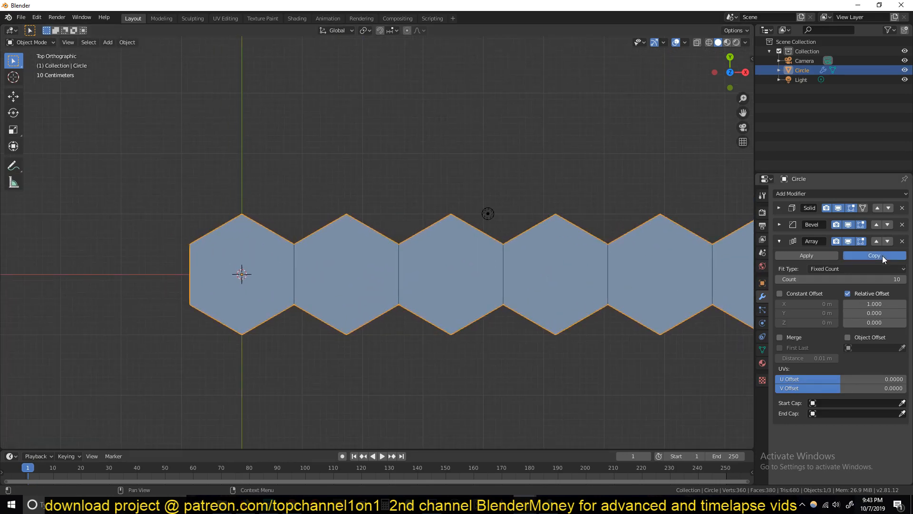
pyautogui.click(873, 255)
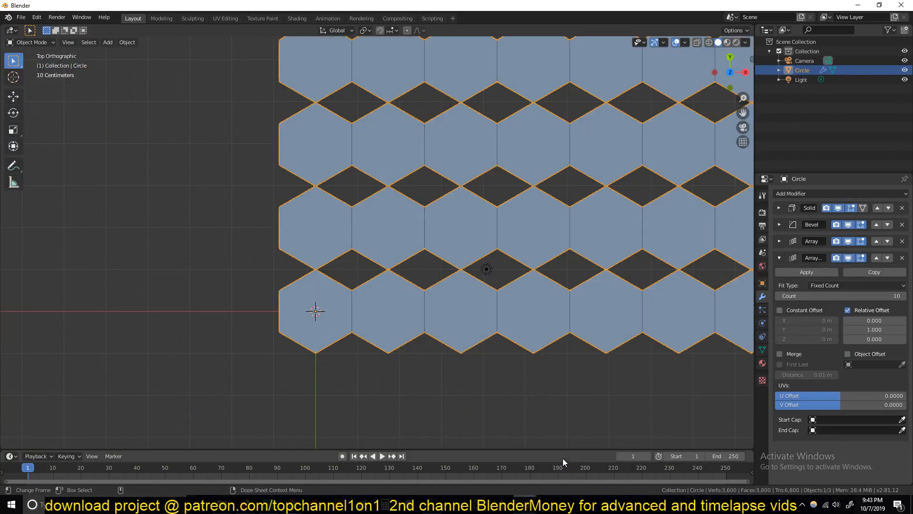
# Step: Add a Plain Axes empty, zero the second array's relative offset, and use the empty as its object offset
pyautogui.click(107, 42)
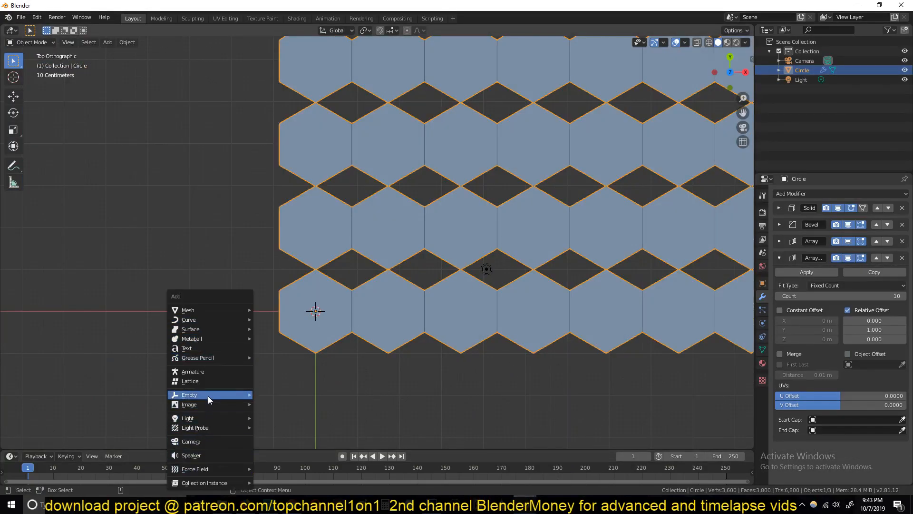
pyautogui.click(189, 394)
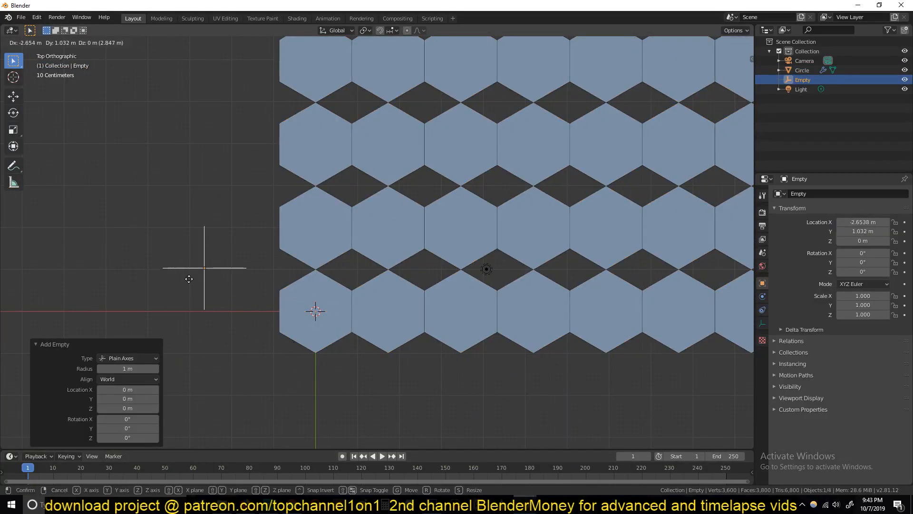
pyautogui.click(491, 304)
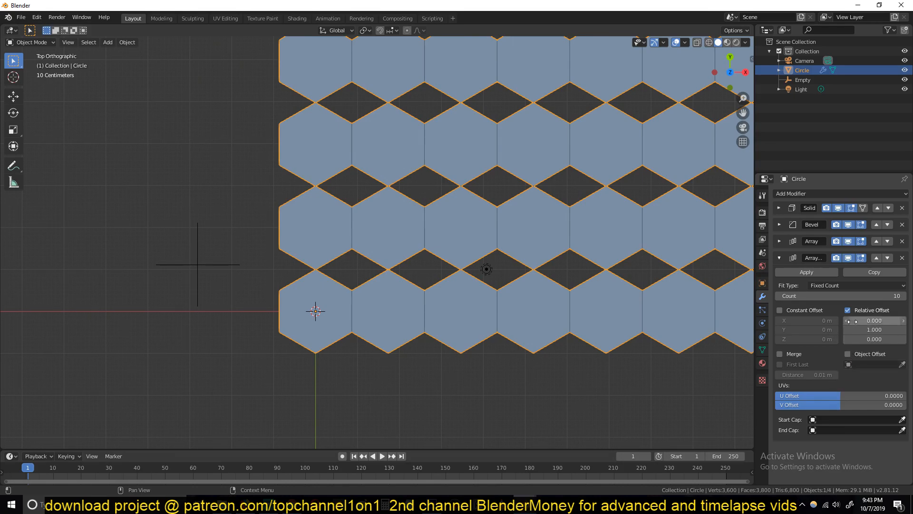
pyautogui.click(874, 329)
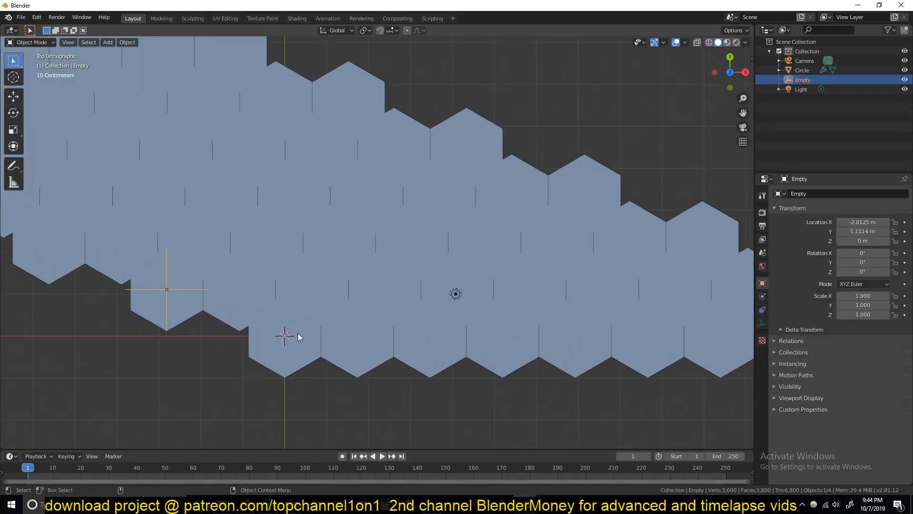
pyautogui.press('g')
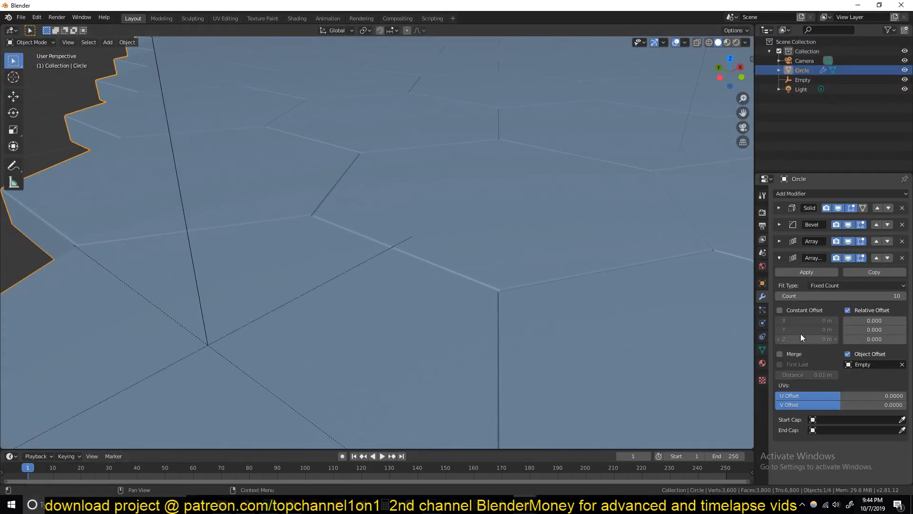
pyautogui.click(778, 224)
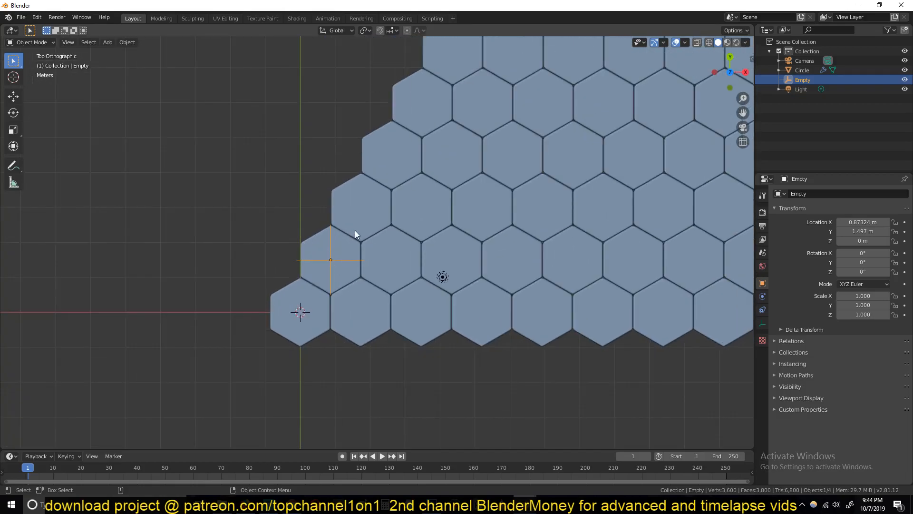
# Step: Move the offset empty to reposition the staggered rows
pyautogui.press('g')
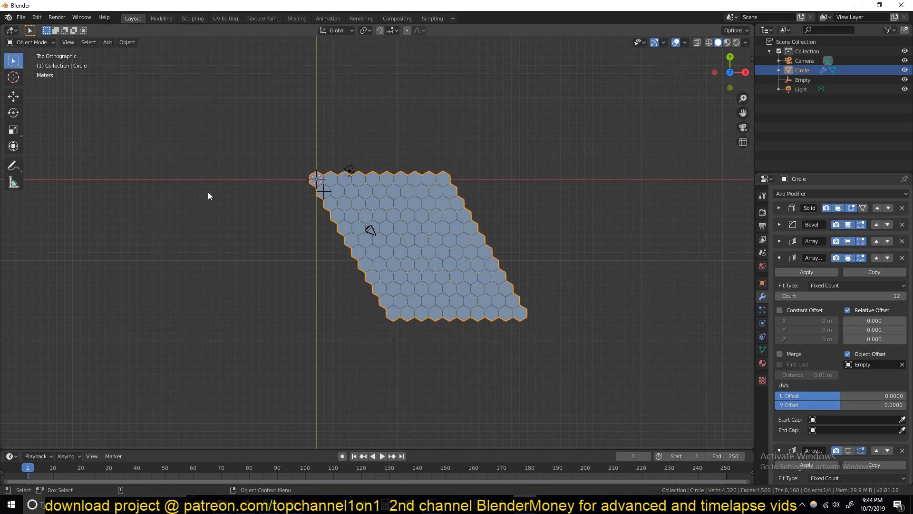
pyautogui.moveTo(308, 280)
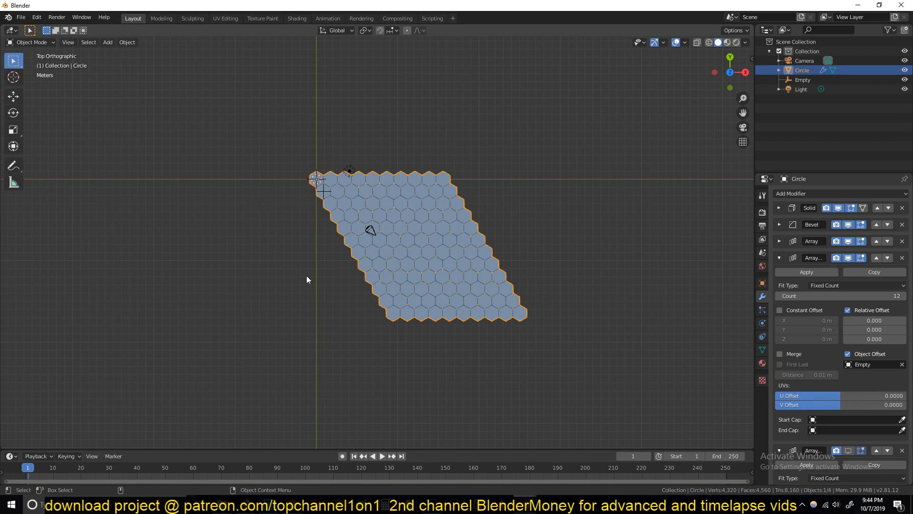
pyautogui.moveTo(329, 194)
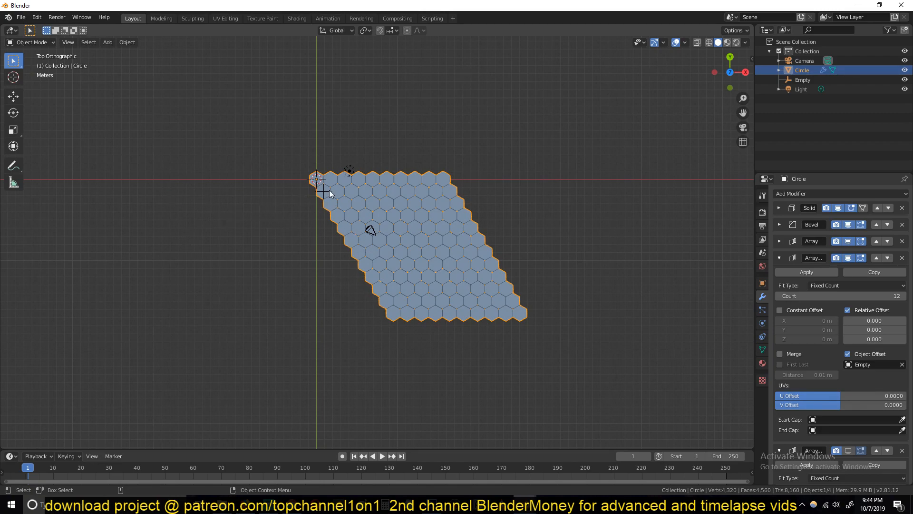
pyautogui.moveTo(228, 220)
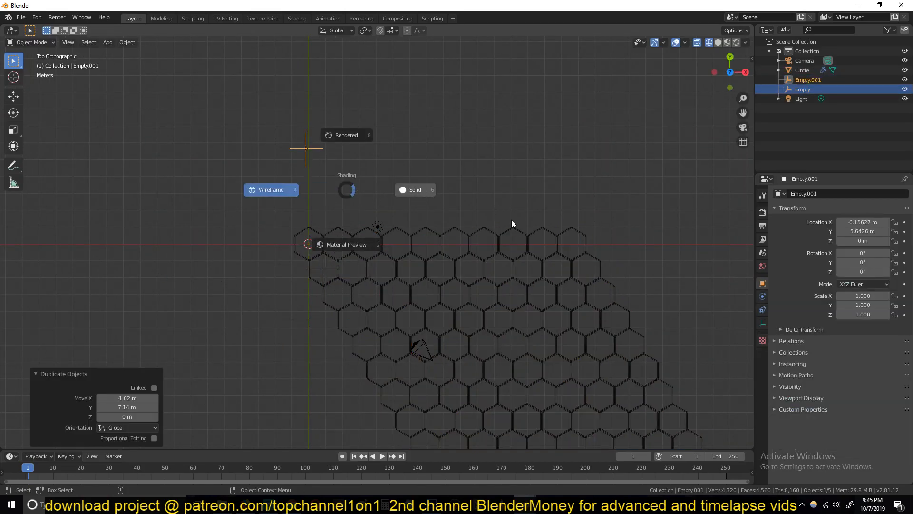
# Step: Move Empty.001 to offset the third array and double the honeycomb
pyautogui.click(802, 70)
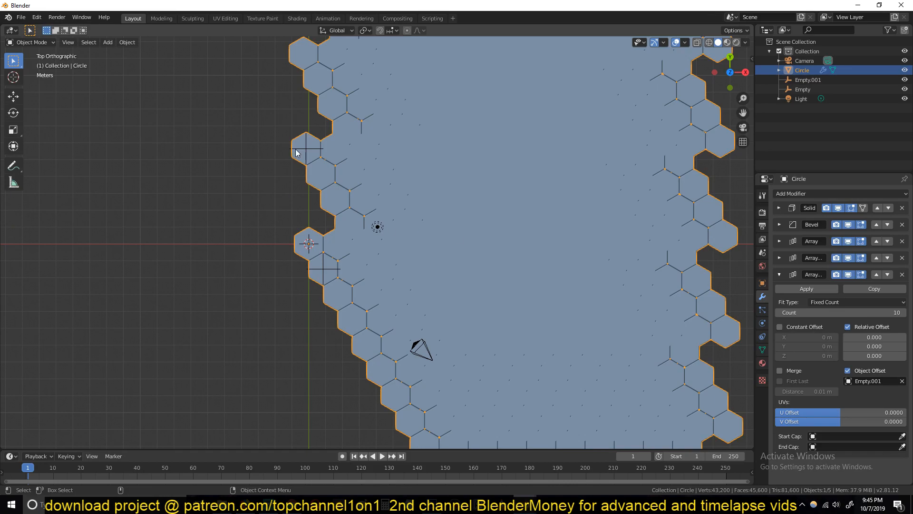
pyautogui.click(809, 80)
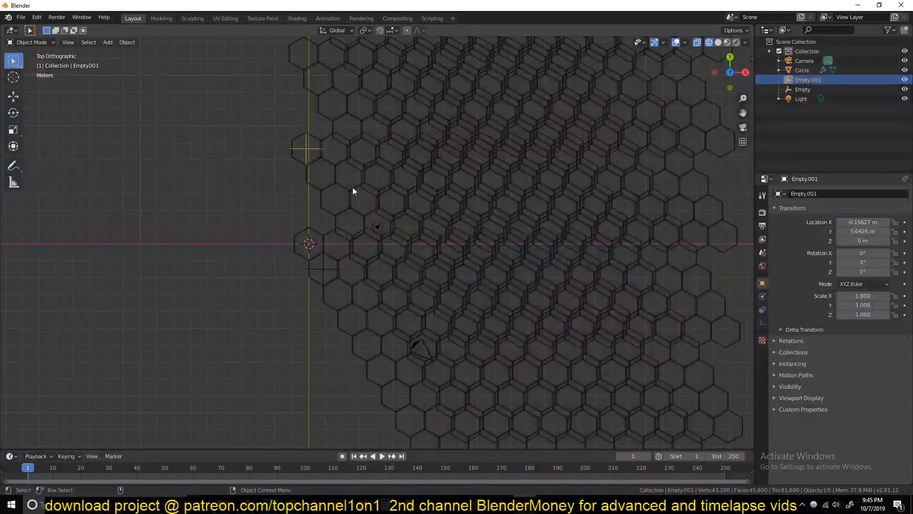
pyautogui.press('g')
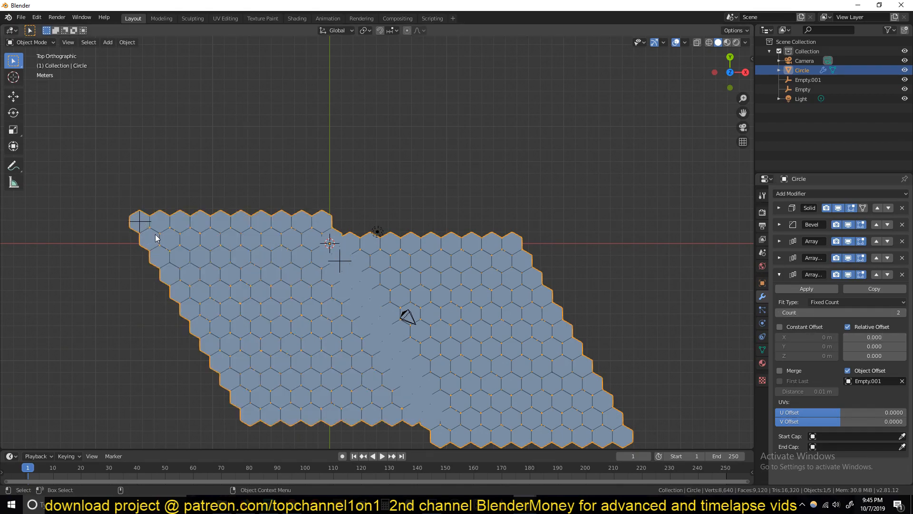
pyautogui.click(808, 80)
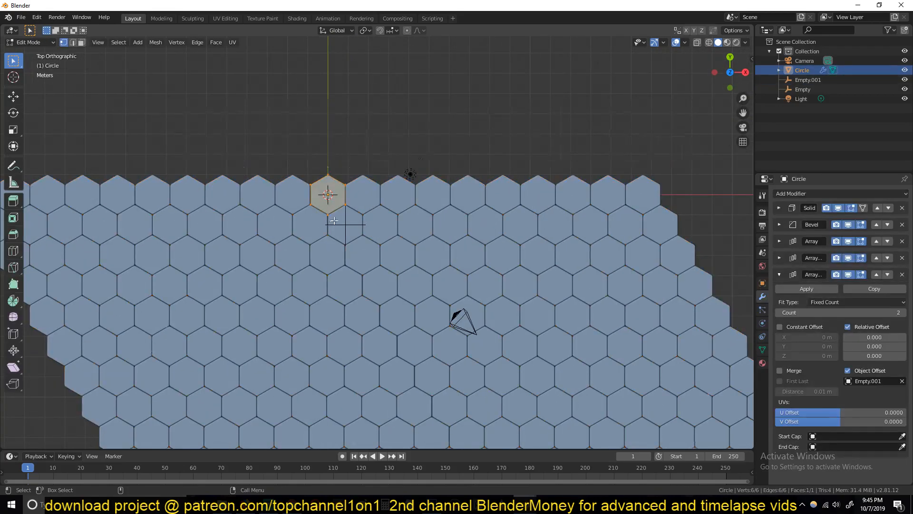
# Step: Delete the hexagon geometry and add a plane inside the tile mesh
pyautogui.press('x')
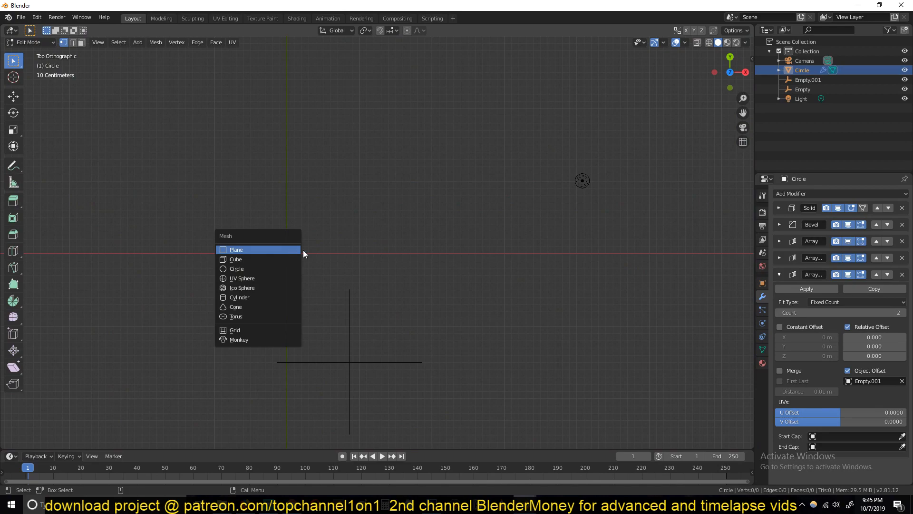
pyautogui.click(235, 249)
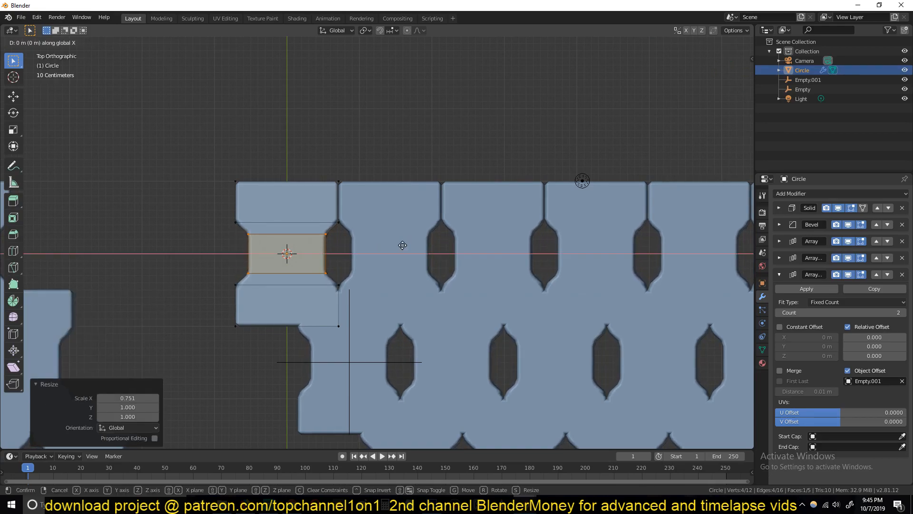
pyautogui.moveTo(382, 247)
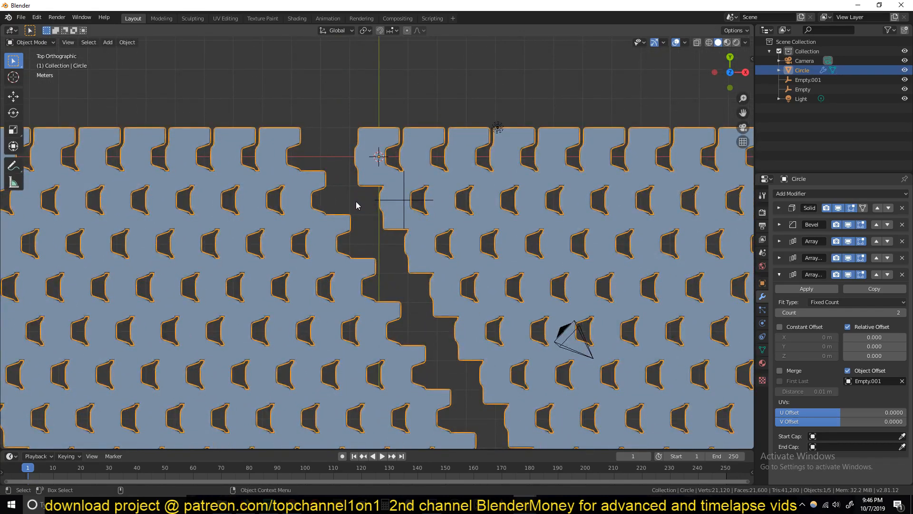
# Step: Move the first empty so the rows of notched blocks close up
pyautogui.click(803, 89)
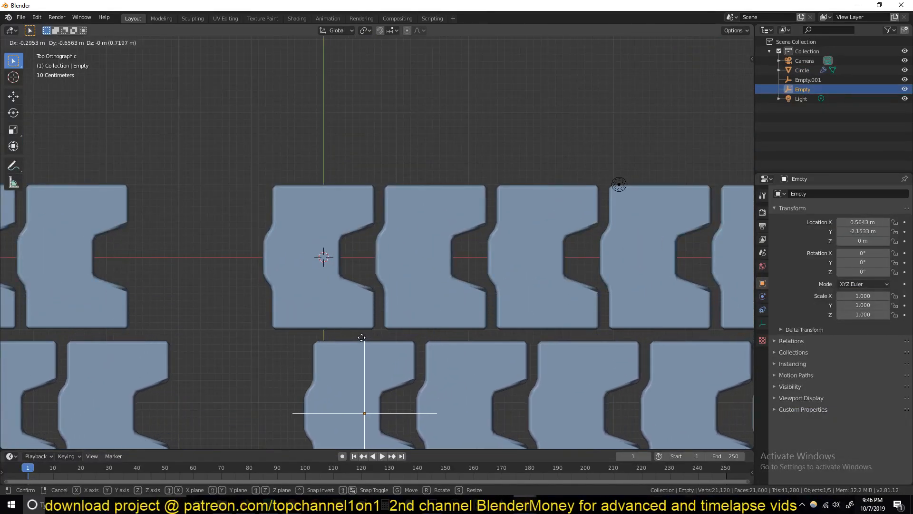
pyautogui.click(335, 343)
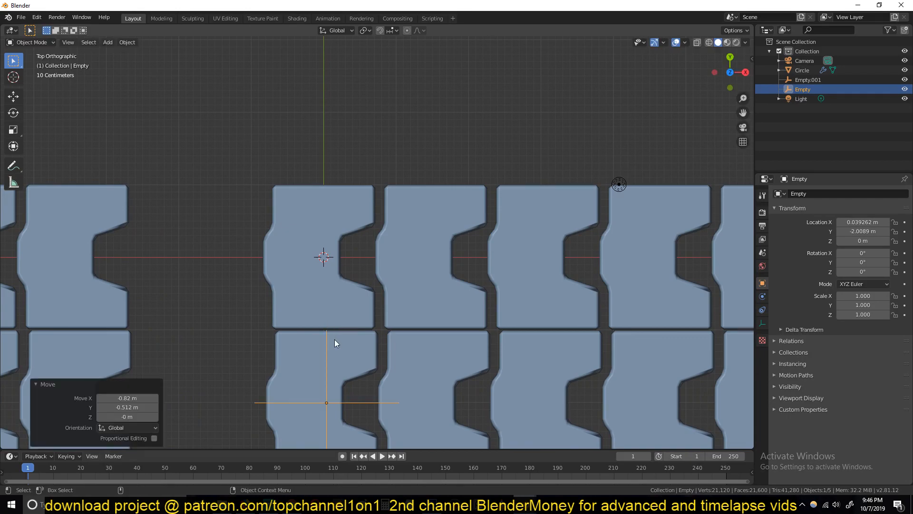
pyautogui.scroll(-3)
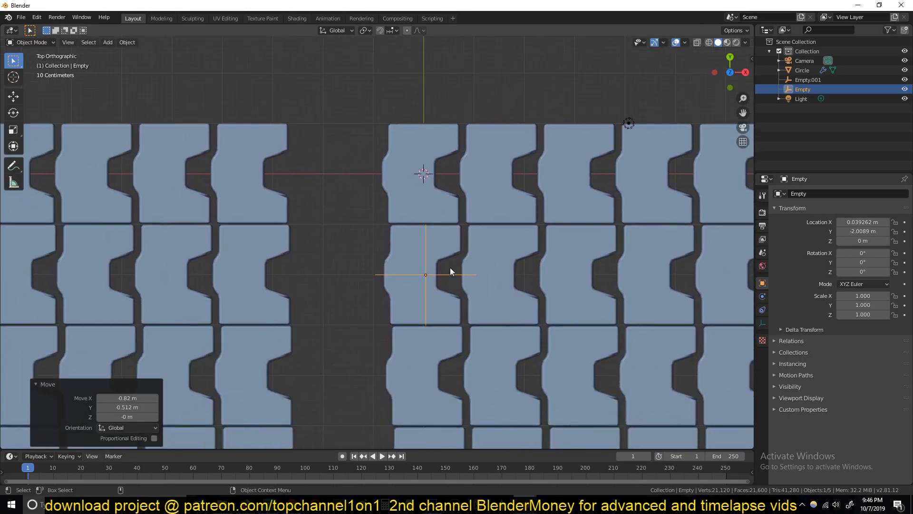
pyautogui.scroll(-3)
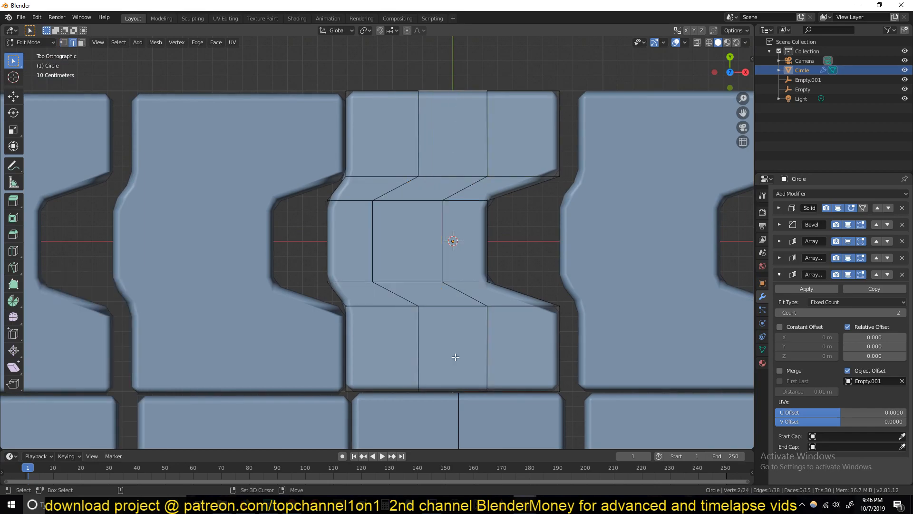
# Step: Extrude and stretch a tab from the tile's edge, then preview the interlocking pattern
pyautogui.press('e')
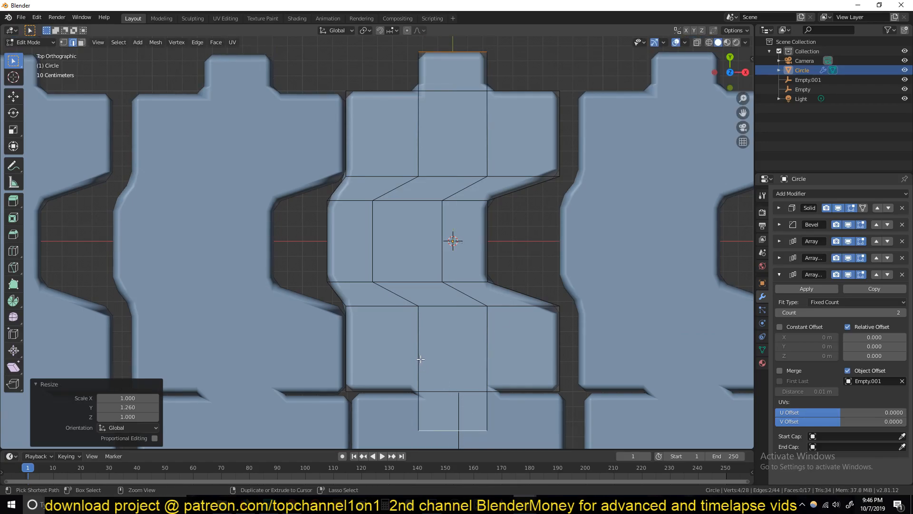
pyautogui.click(452, 410)
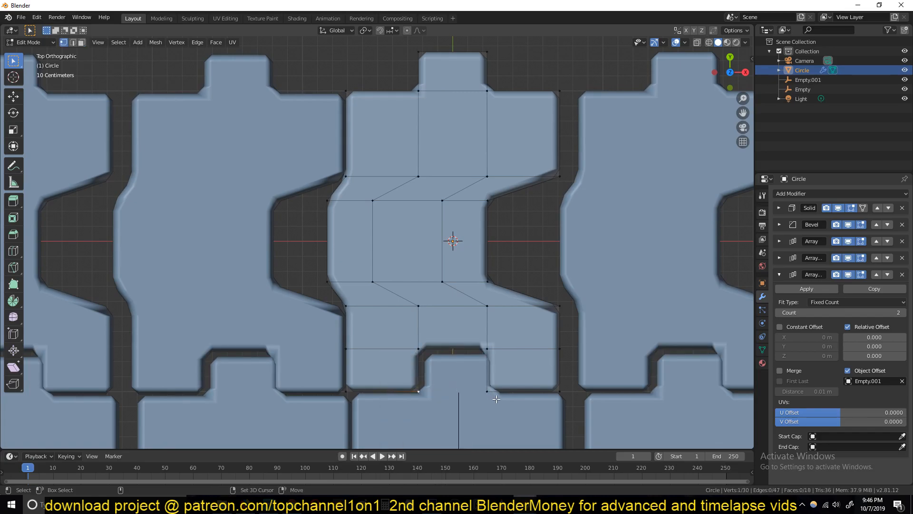
pyautogui.press('Tab')
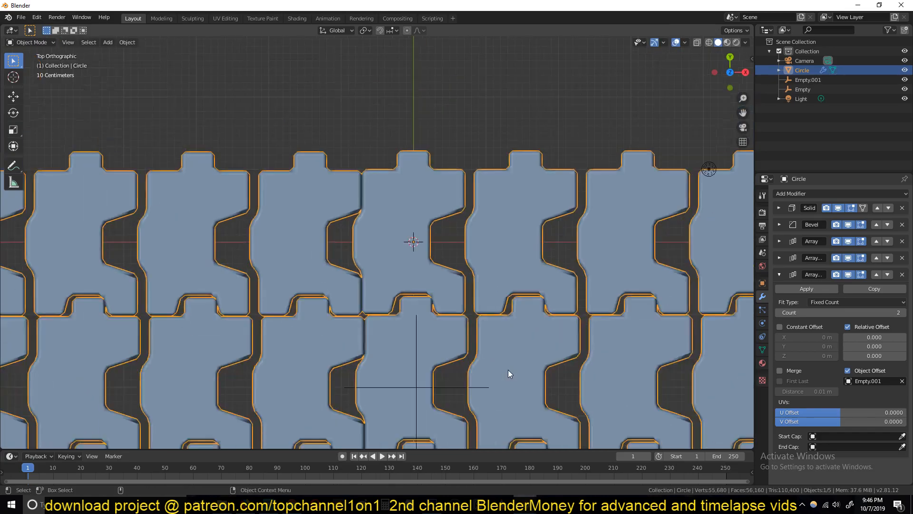
pyautogui.press('Tab')
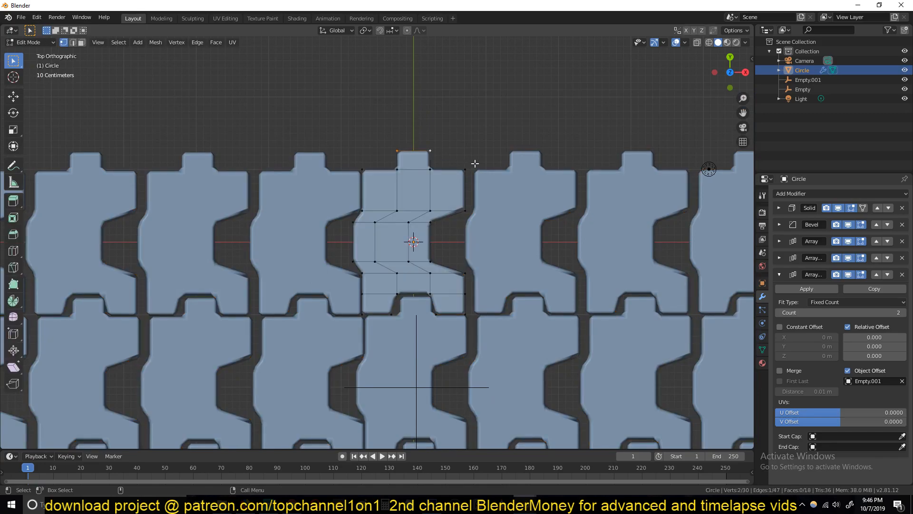
pyautogui.press('Tab')
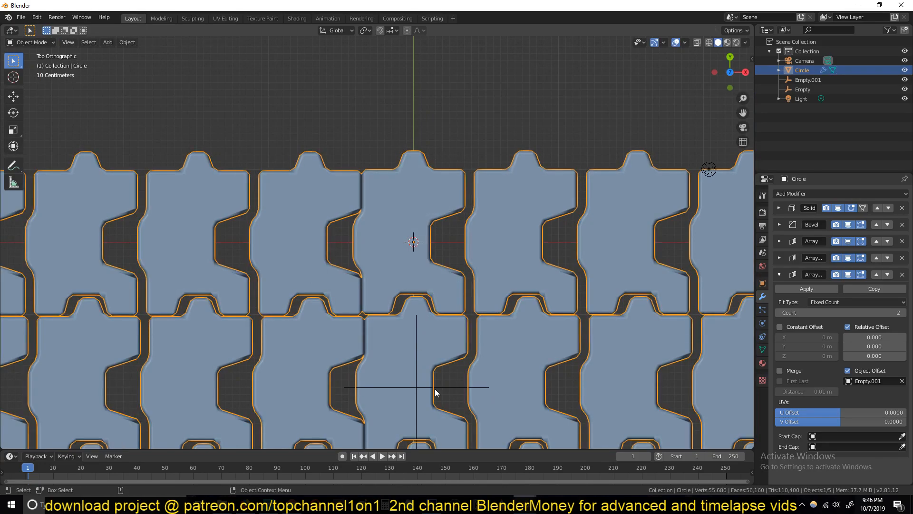